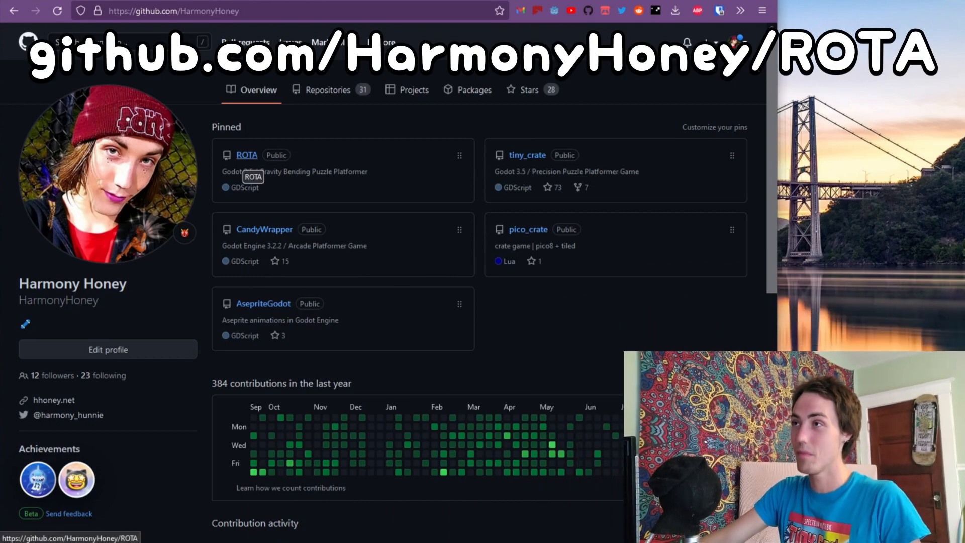
- Open the pinned ROTA repository, read its README, and follow the Godot-Steam-API credit
left_click(247, 154)
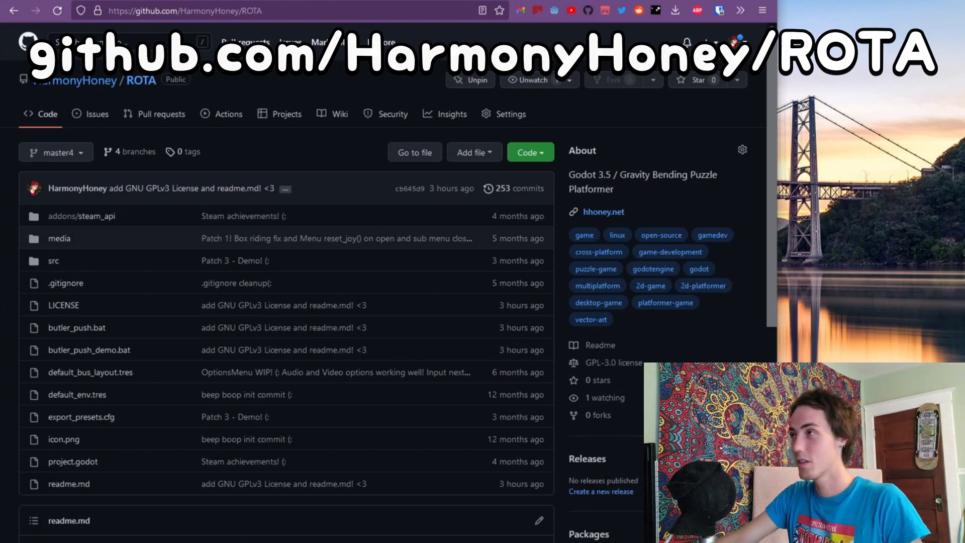
scroll("down", 3)
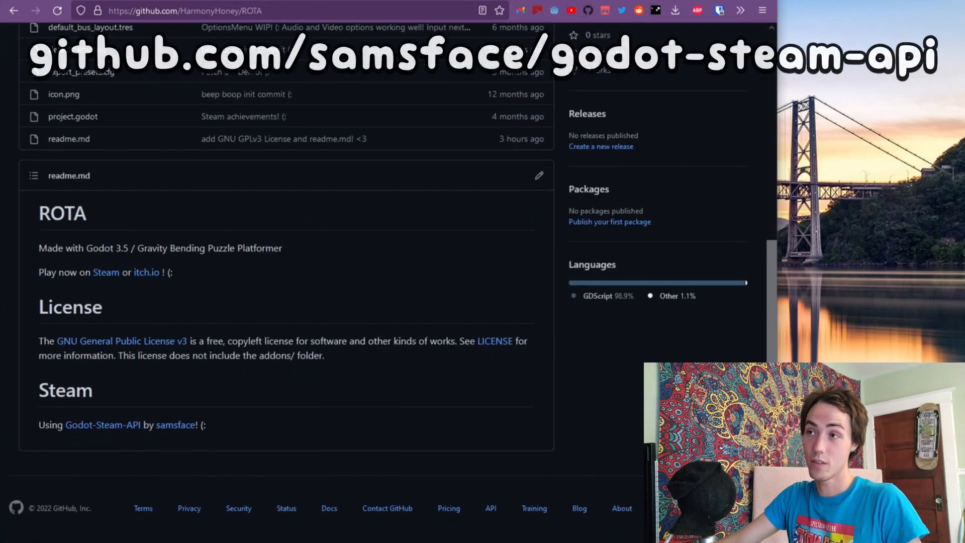
mouse_move(102, 424)
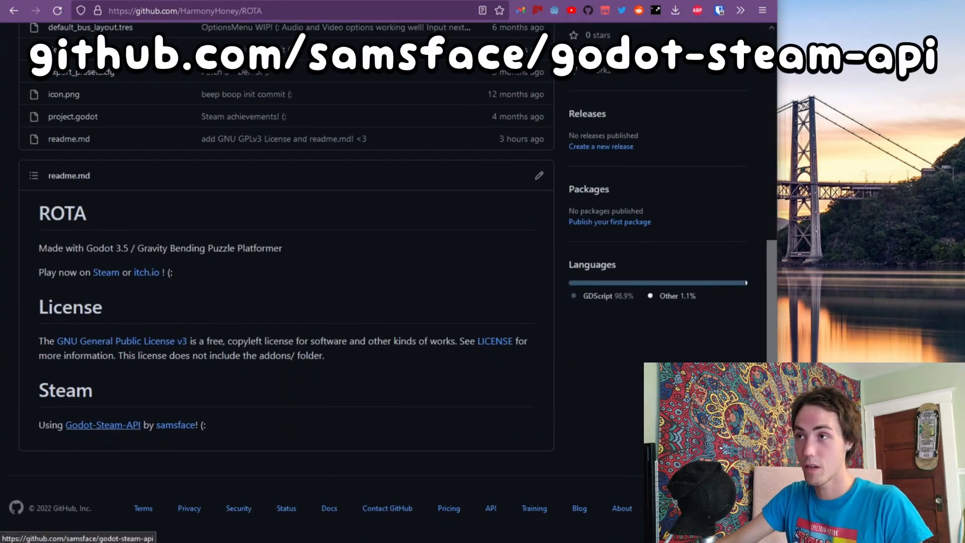
left_click(102, 425)
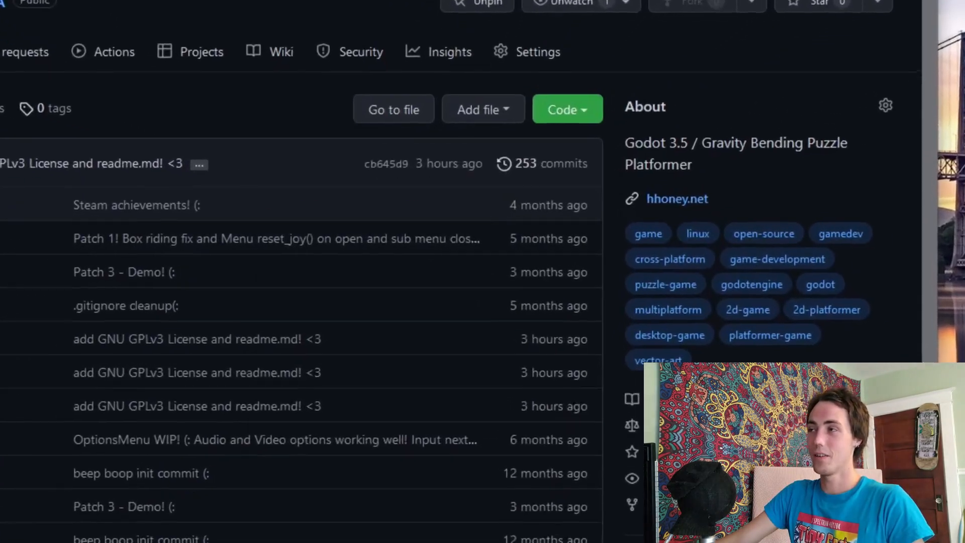
- Show ROTA's Code dropdown with its clone and Download ZIP options
left_click(561, 109)
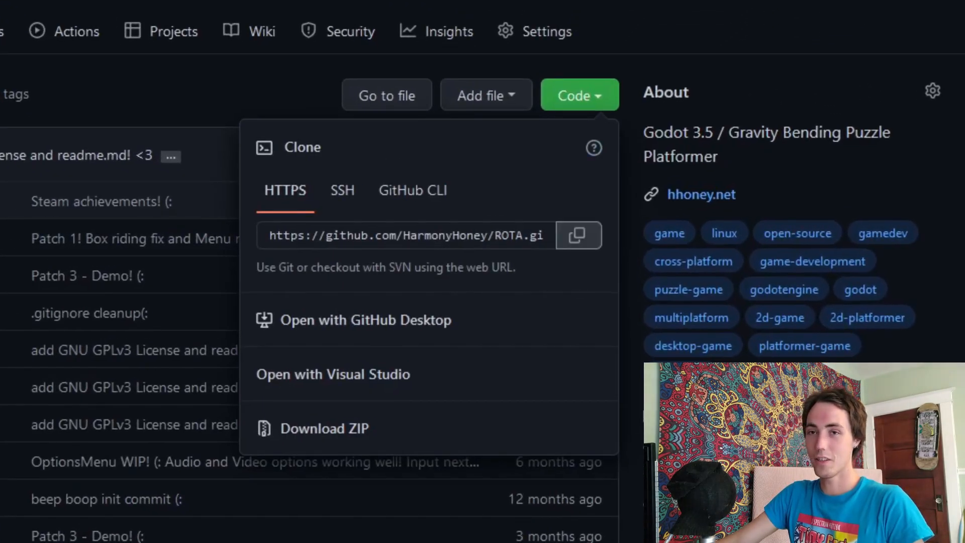
left_click(577, 235)
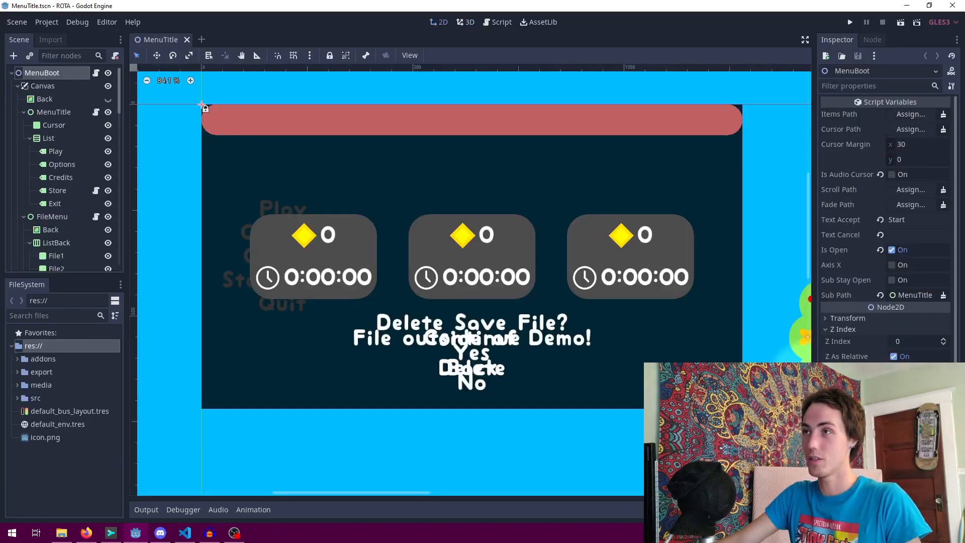
- Zoom out of the MenuTitle scene and bring up the Project menu
scroll("down", 3)
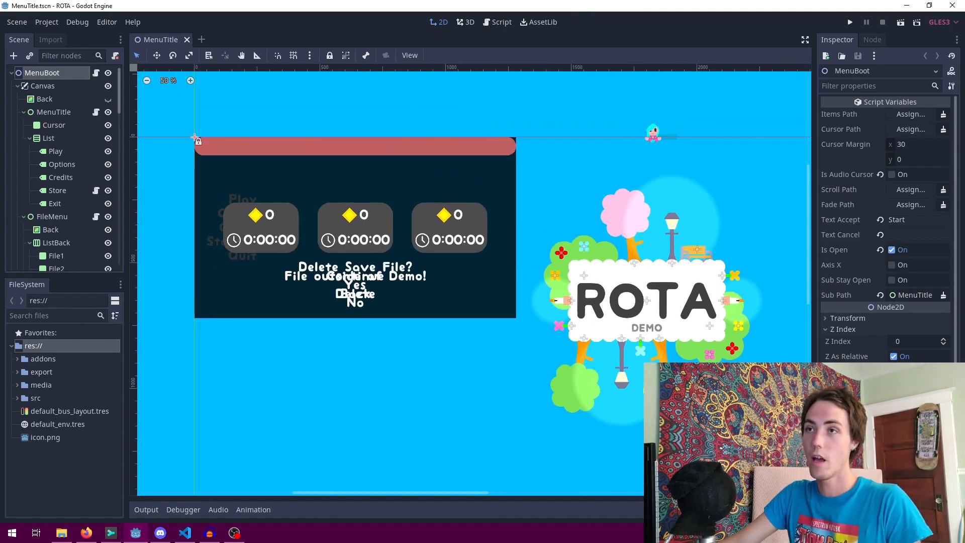
left_click(46, 21)
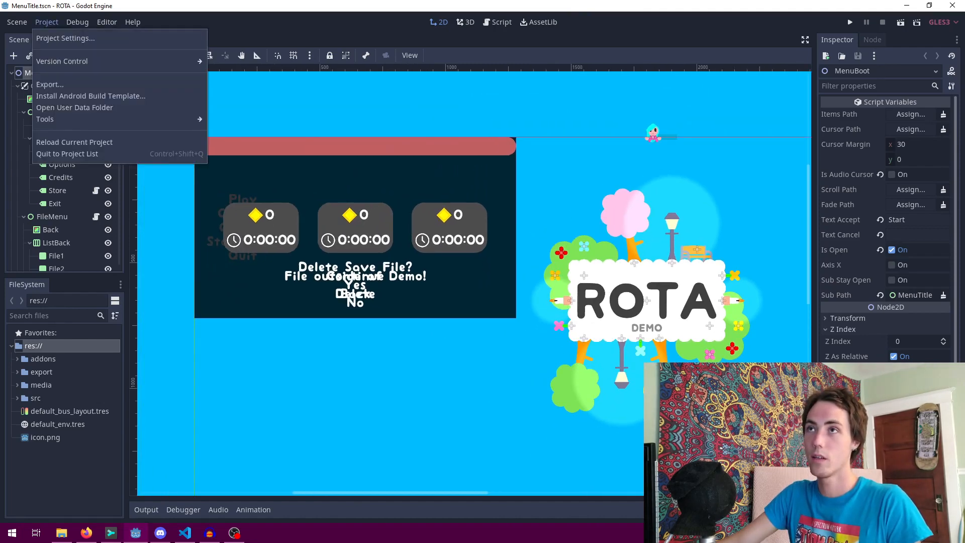
- Browse the Linux, Mac and Windows export presets, then view Mac OSX (Demo) resources
left_click(49, 84)
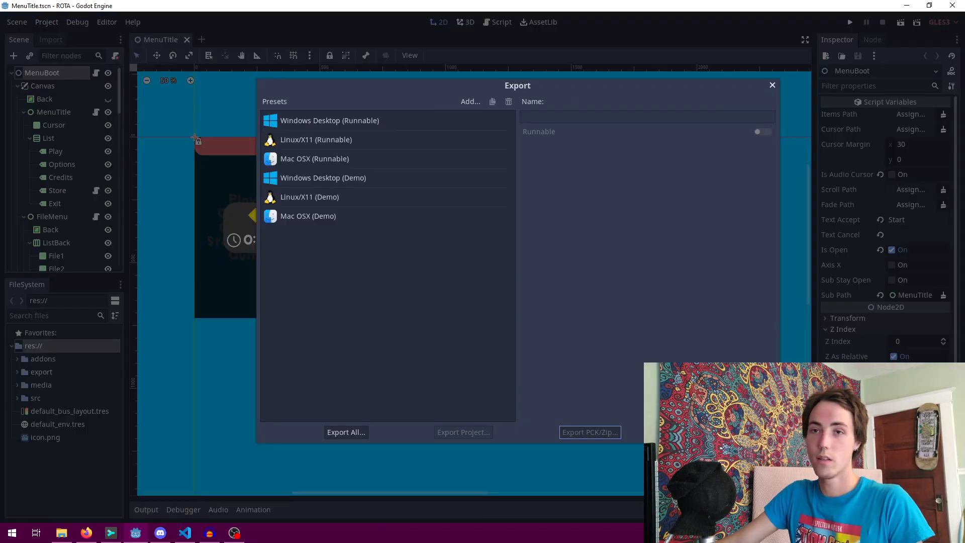
left_click(315, 139)
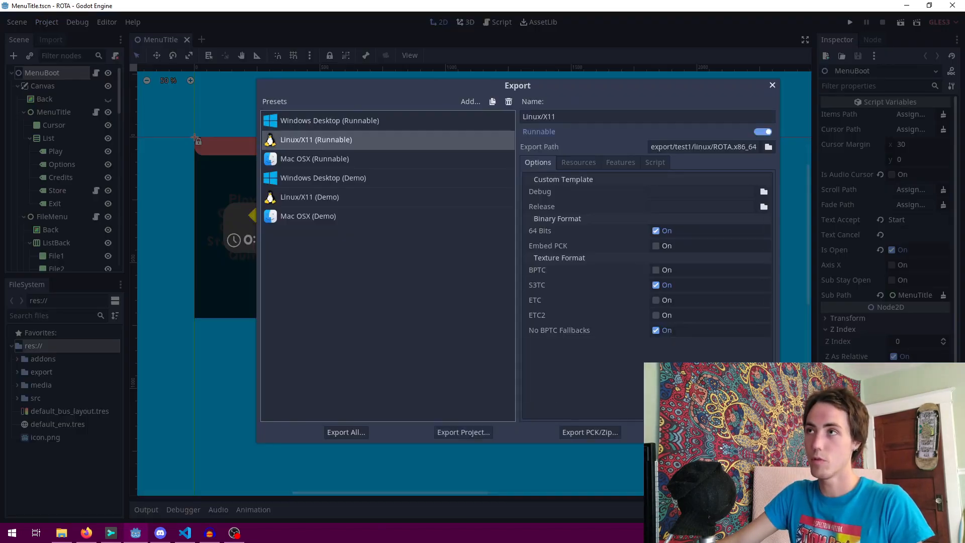
left_click(314, 158)
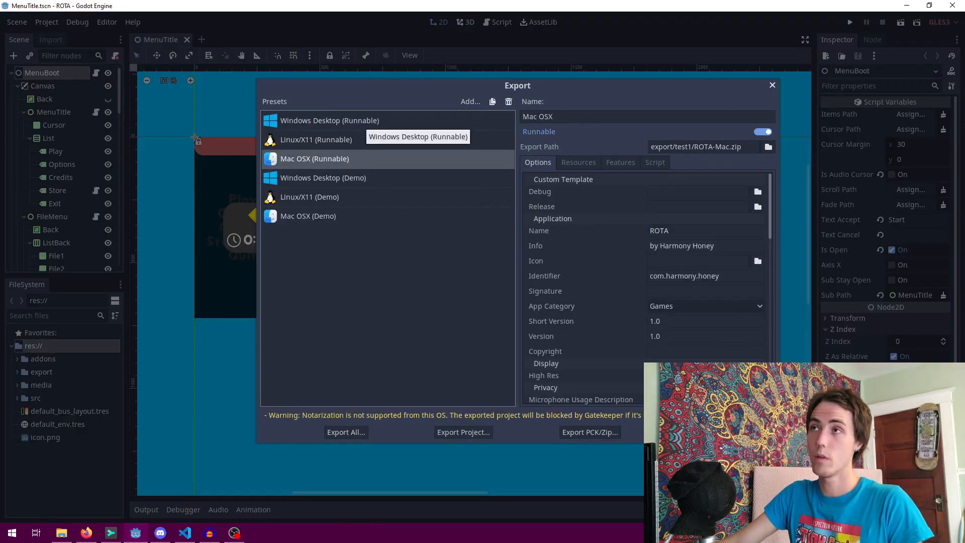
mouse_move(314, 159)
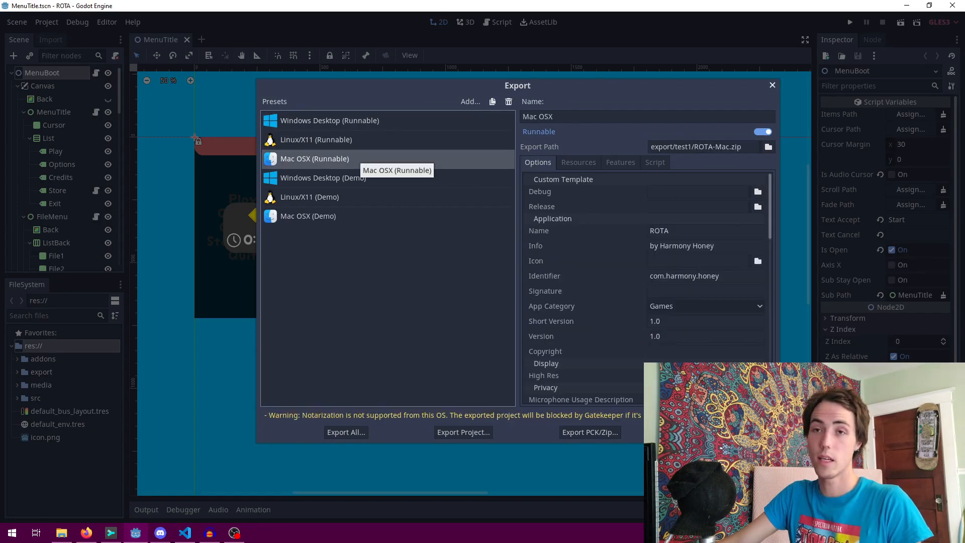
left_click(323, 178)
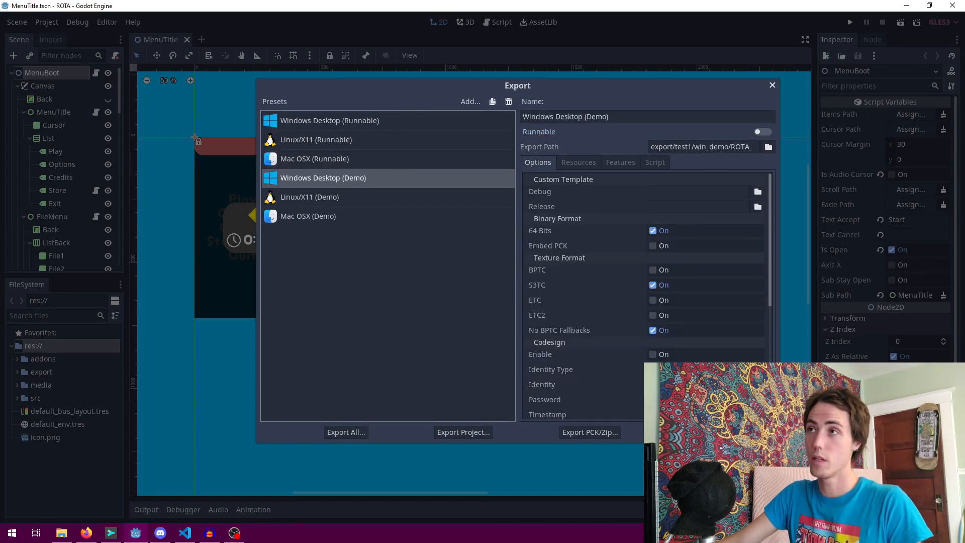
left_click(307, 216)
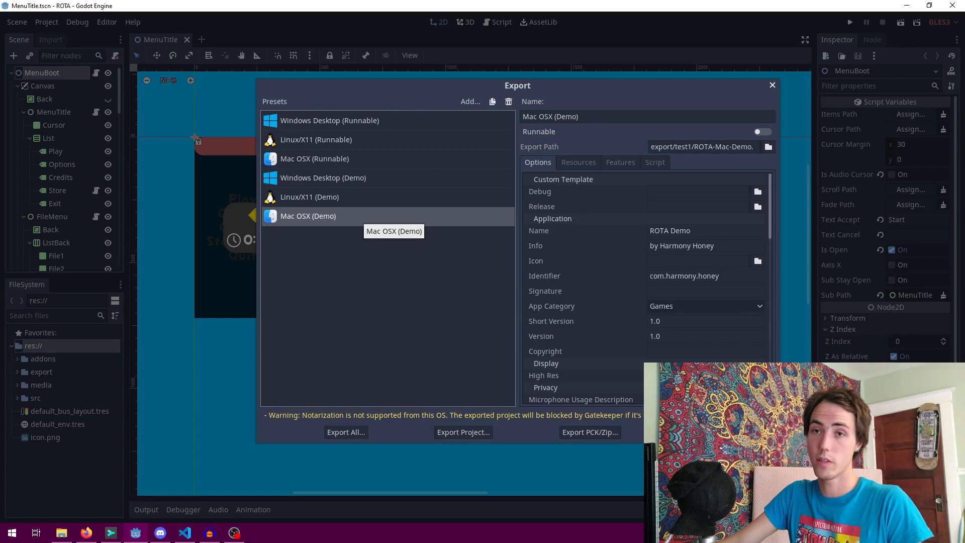
left_click(578, 162)
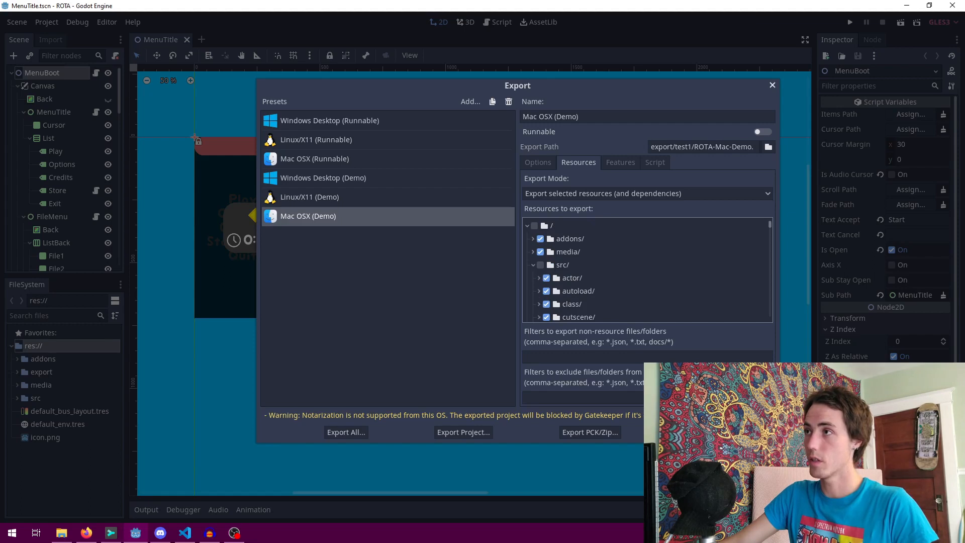
- Scroll the demo preset's resource tree to check included worlds, then Export All
scroll("down", 3)
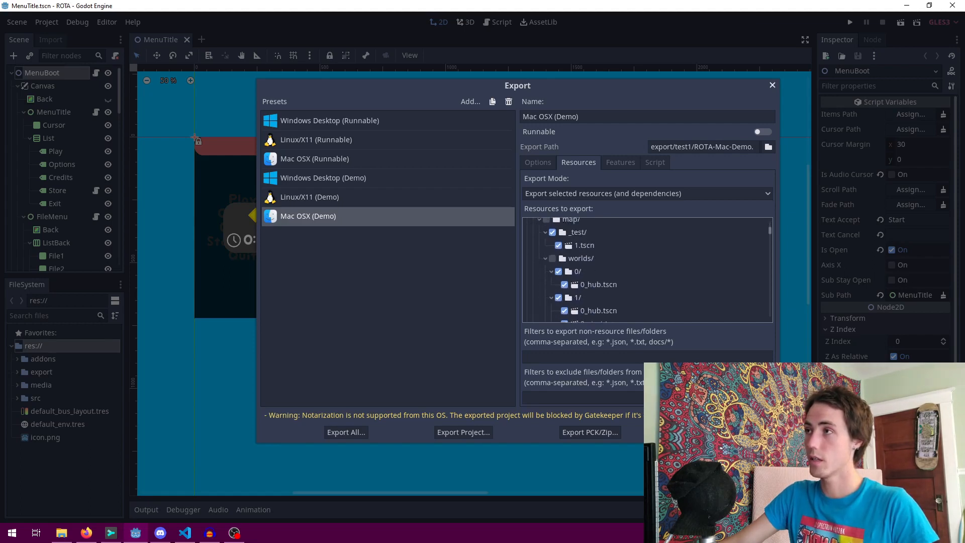
scroll("down", 3)
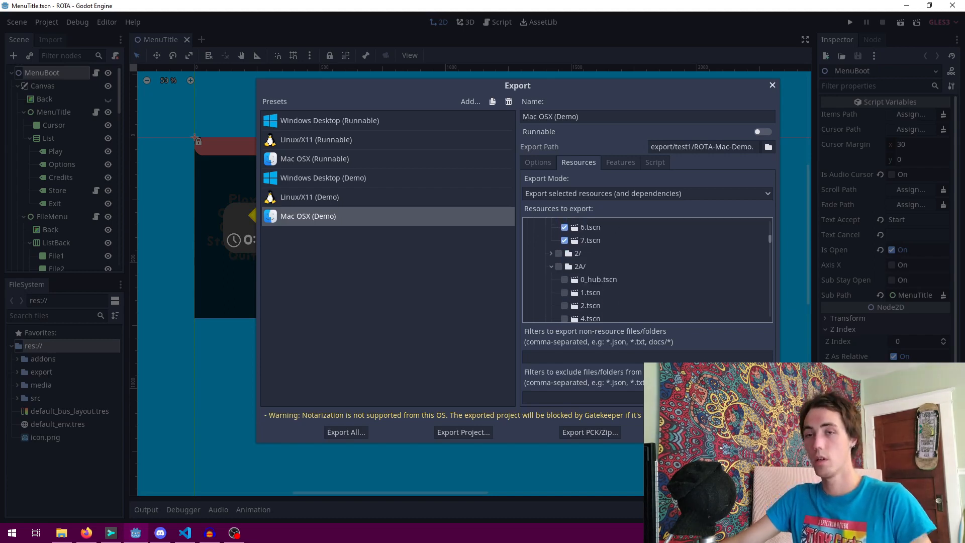
scroll("down", 3)
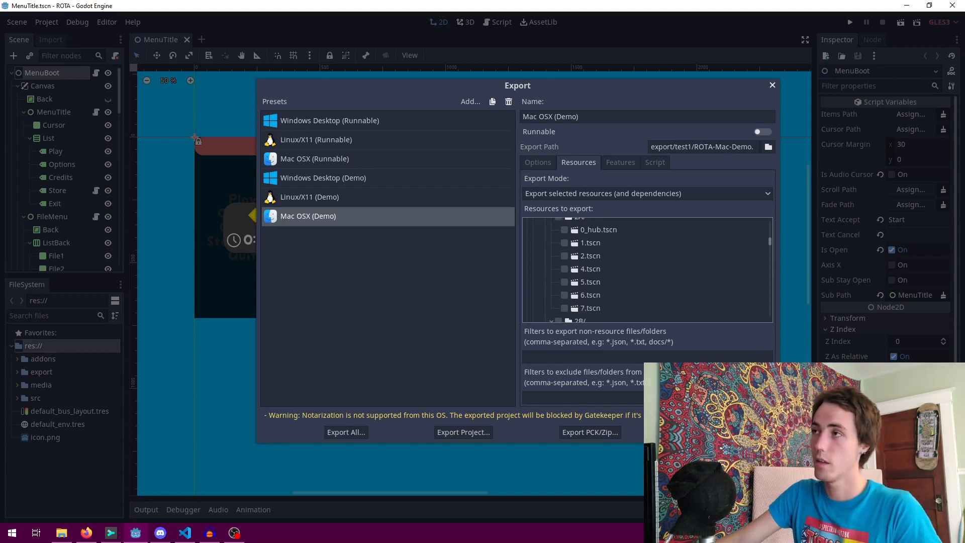
scroll("down", 3)
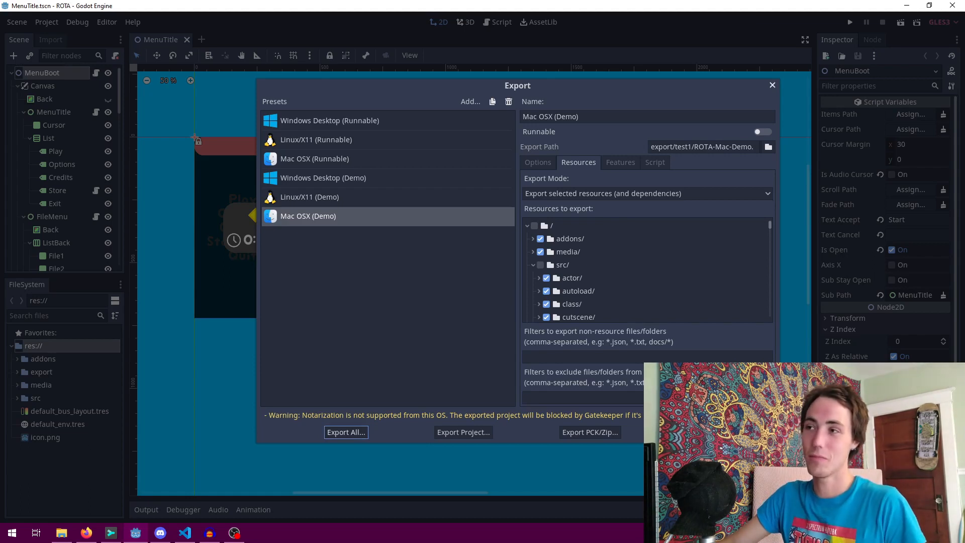
left_click(346, 431)
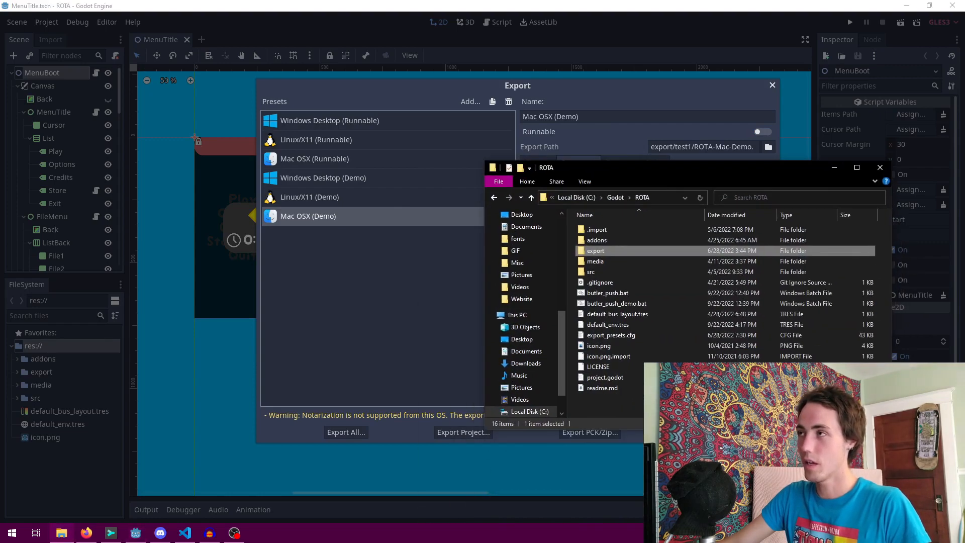
- Open the test1 export folder and pick out the ROTA-Mac-Demo zip archive
double_click(595, 250)
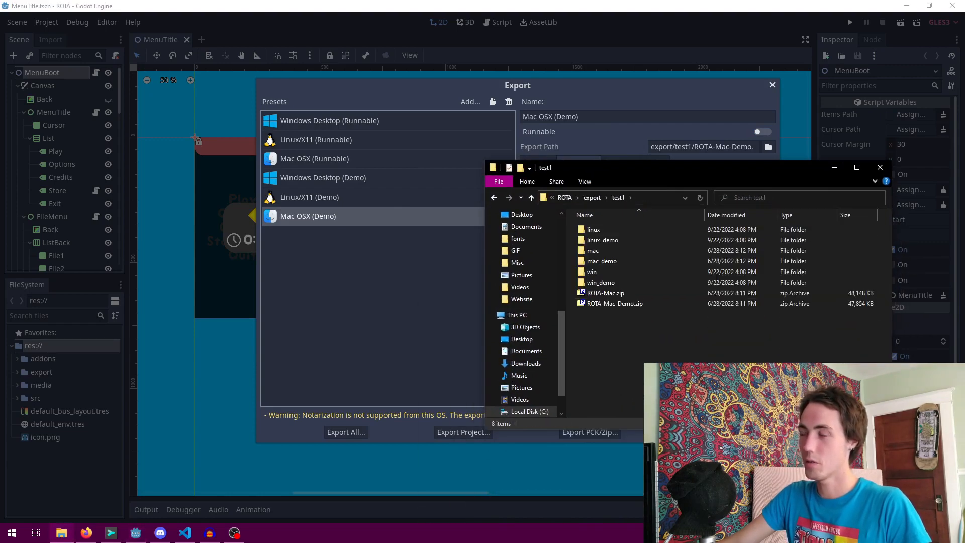
left_click(601, 261)
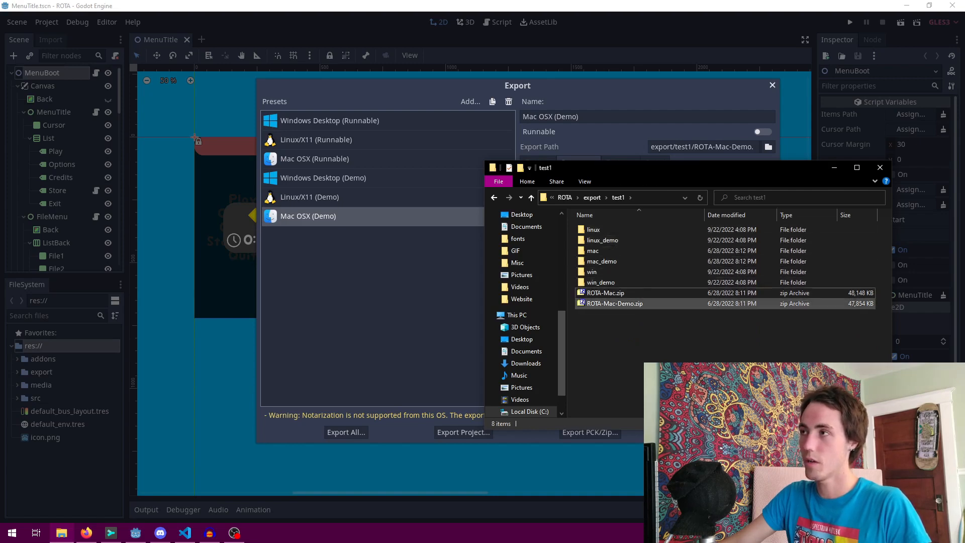
left_click(606, 292)
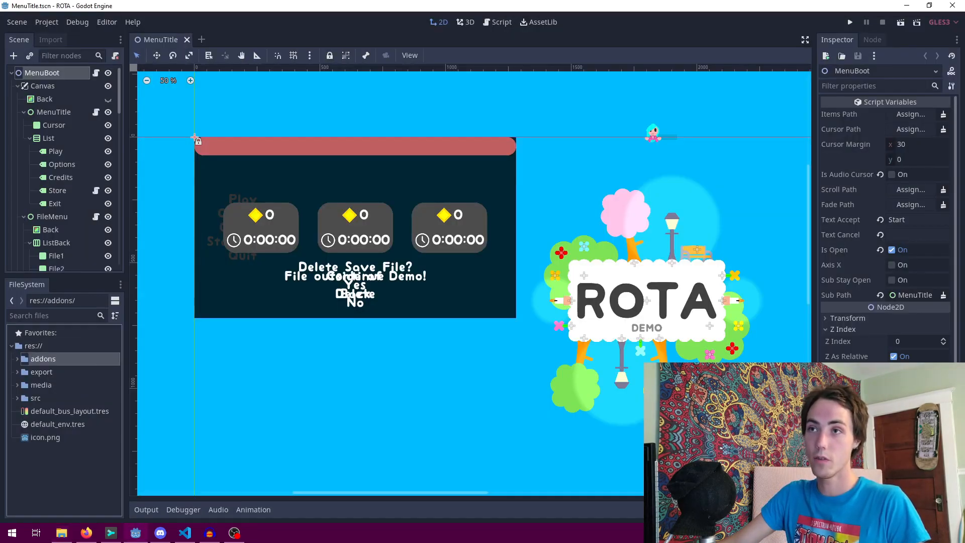
- Expand the addons, media, src and map/worlds folders, then open 0_hub.tscn
left_click(42, 359)
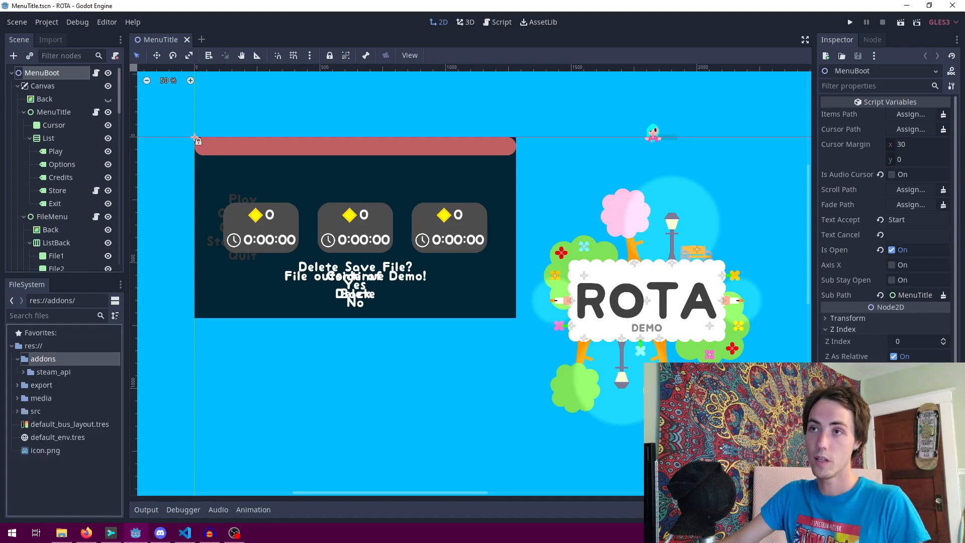
left_click(42, 372)
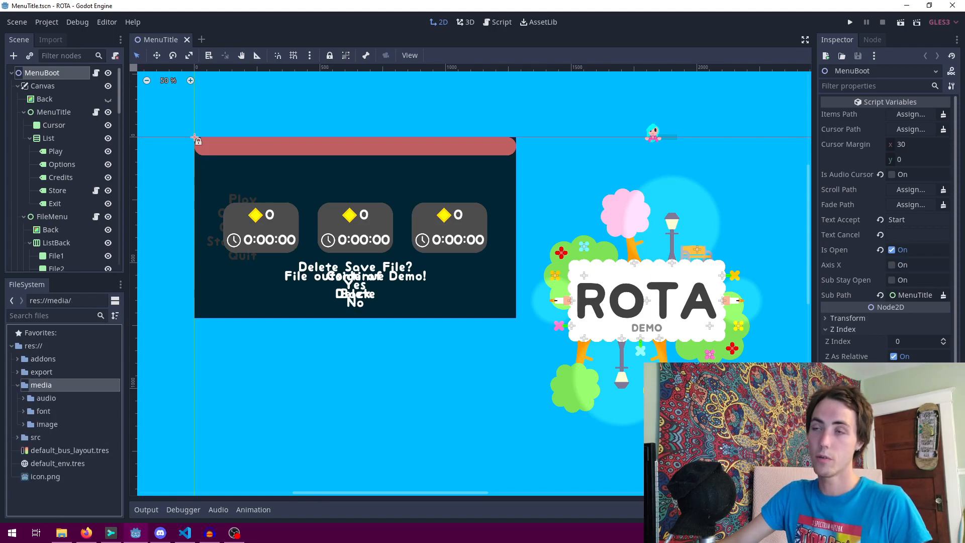
left_click(24, 397)
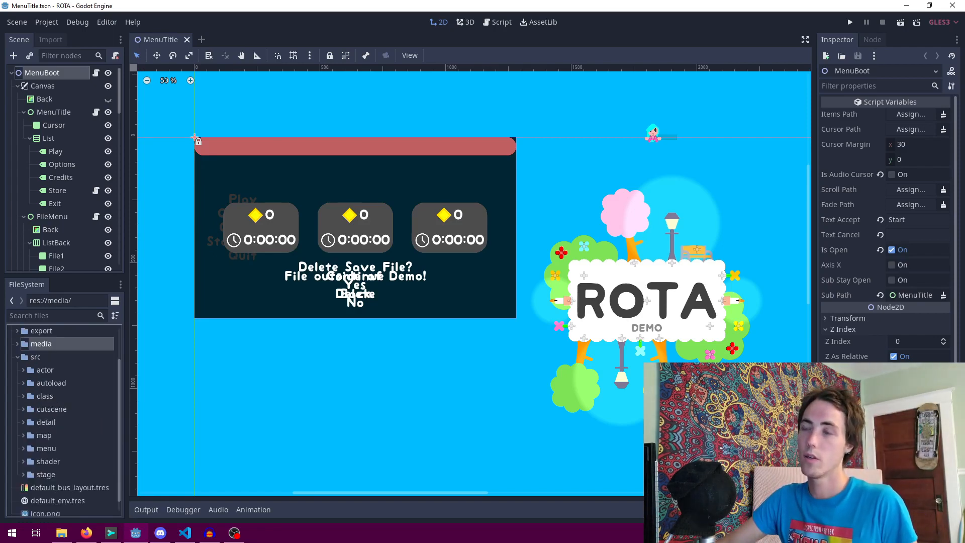
left_click(45, 369)
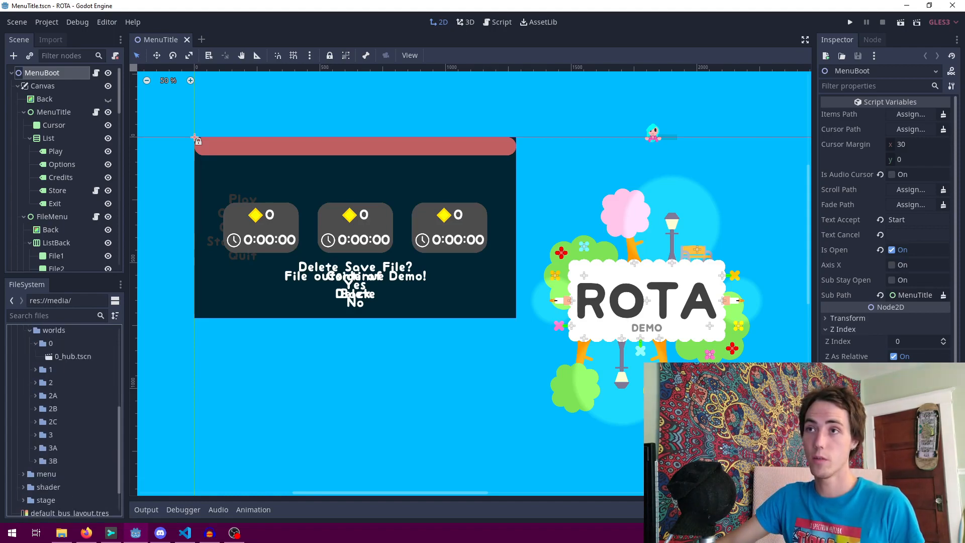
left_click(72, 355)
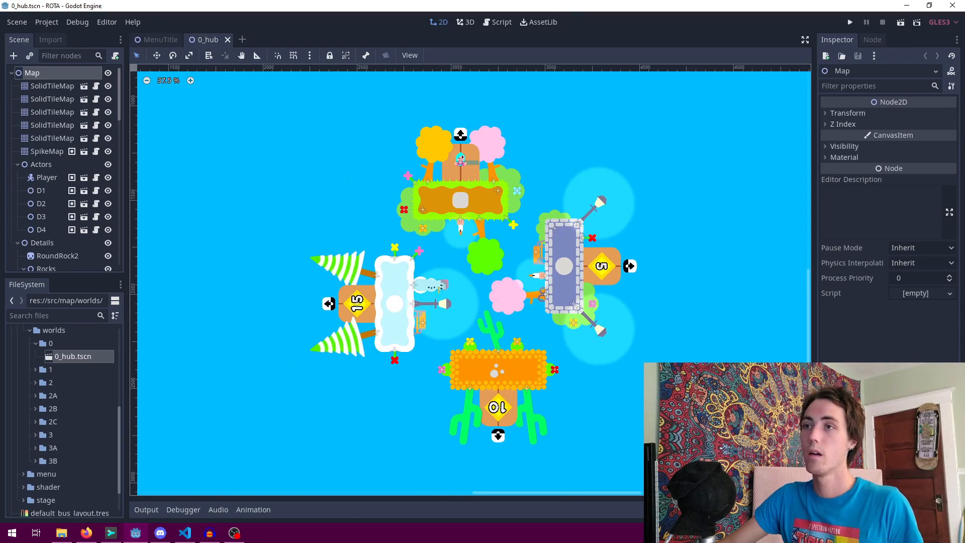
- Expand the 3A world folder and open its 2.tscn level
left_click(51, 447)
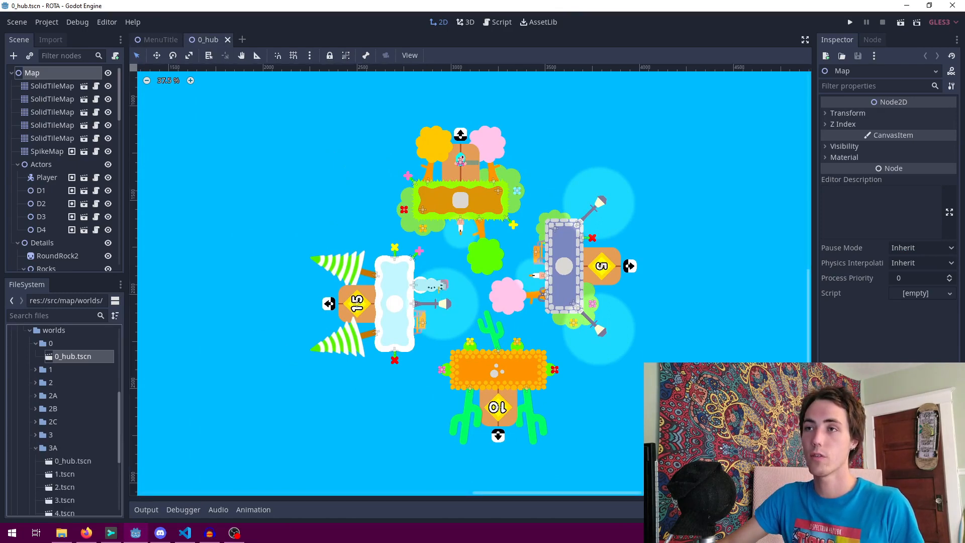
double_click(64, 417)
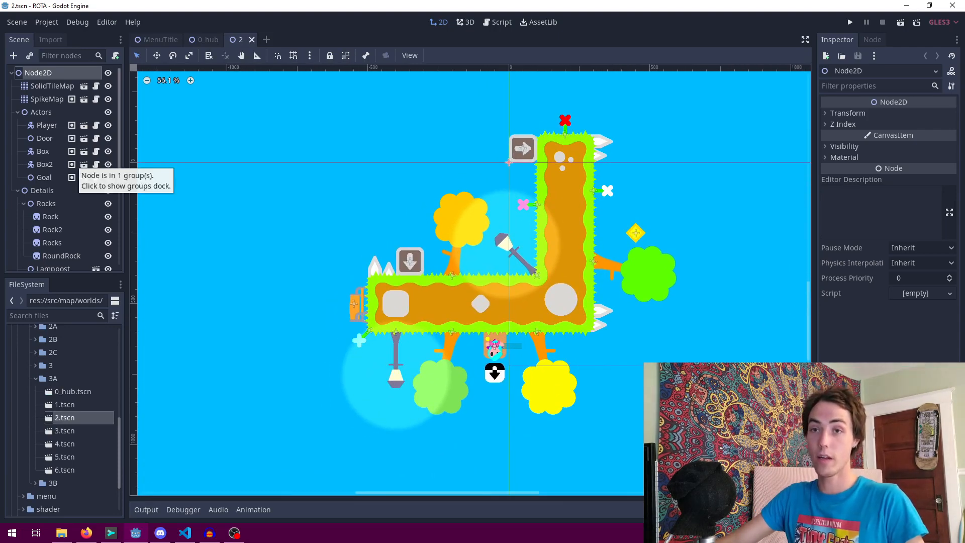
- Select SolidTileMap and set up a second solid tile layer for the cross platform
left_click(52, 85)
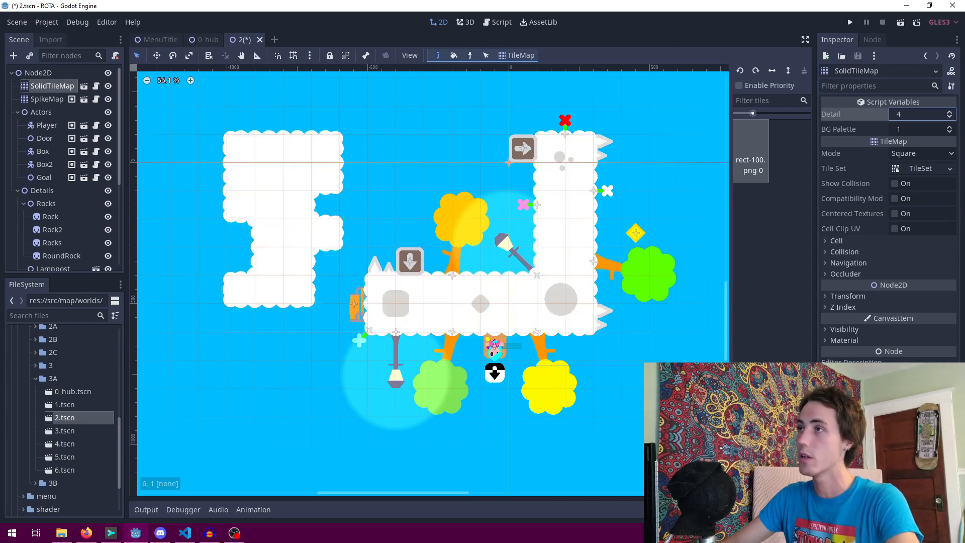
left_click(946, 112)
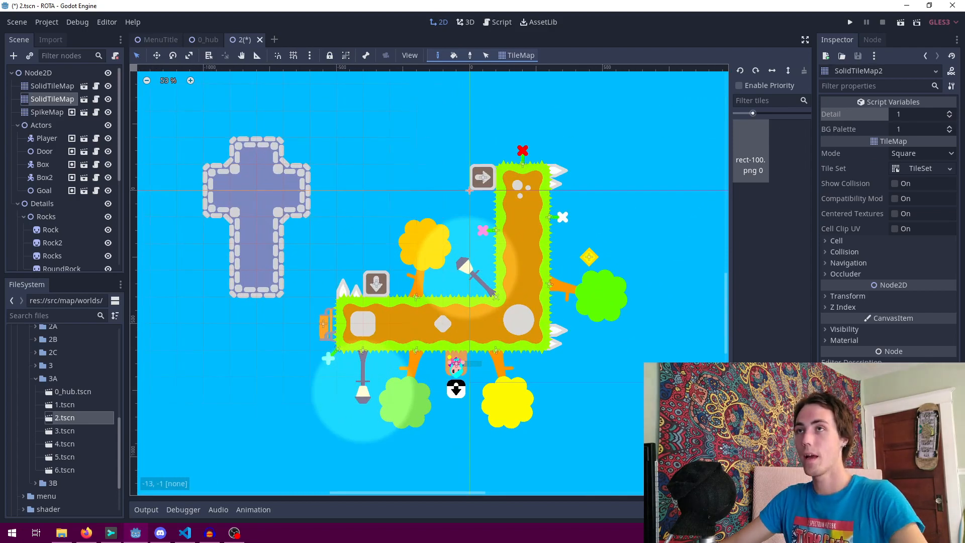
- Select SpikeMap, run the game, and place test spikes around the cross platform
left_click(46, 111)
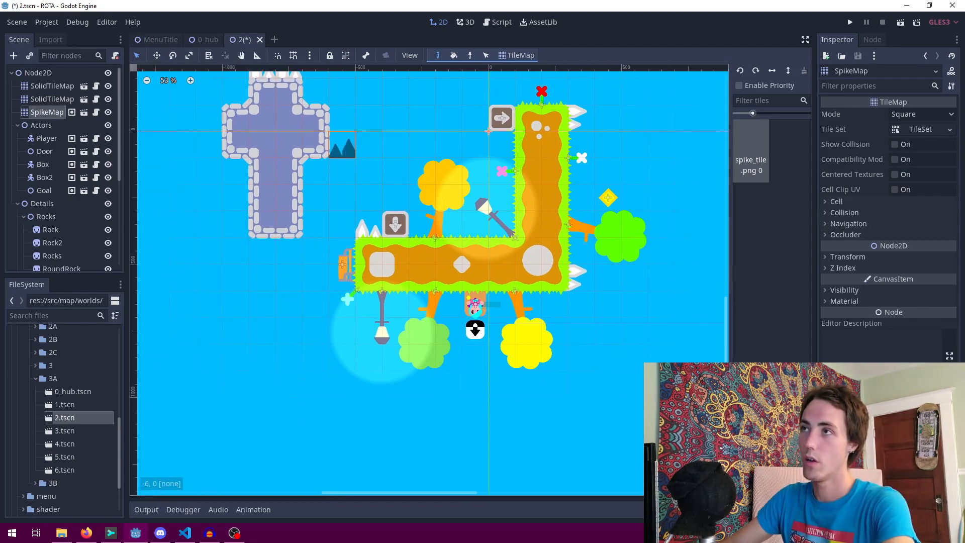
left_click(850, 21)
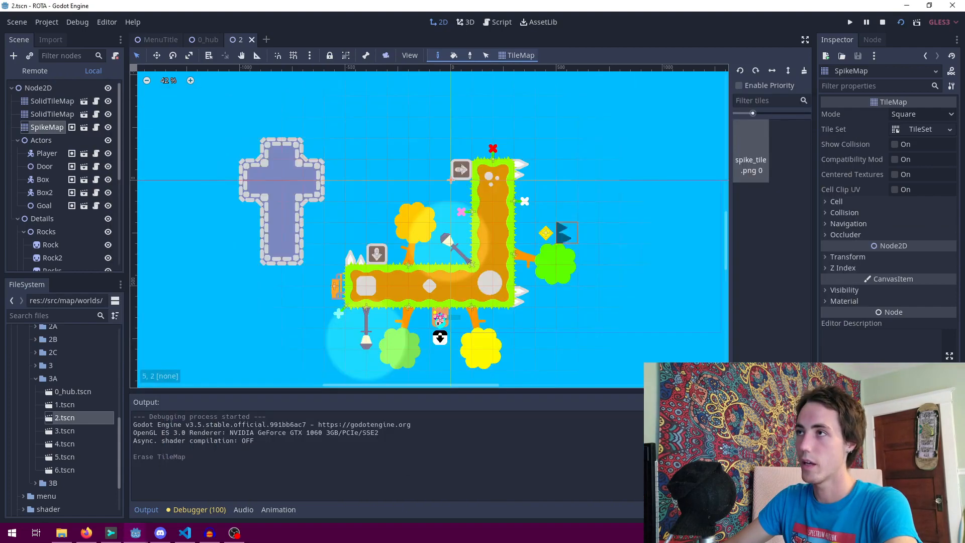
left_click(310, 219)
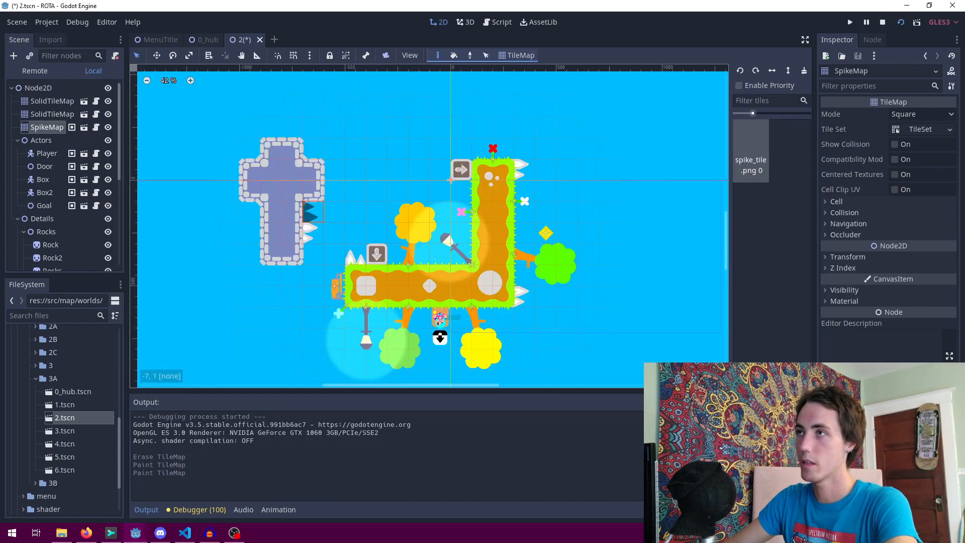
left_click(849, 21)
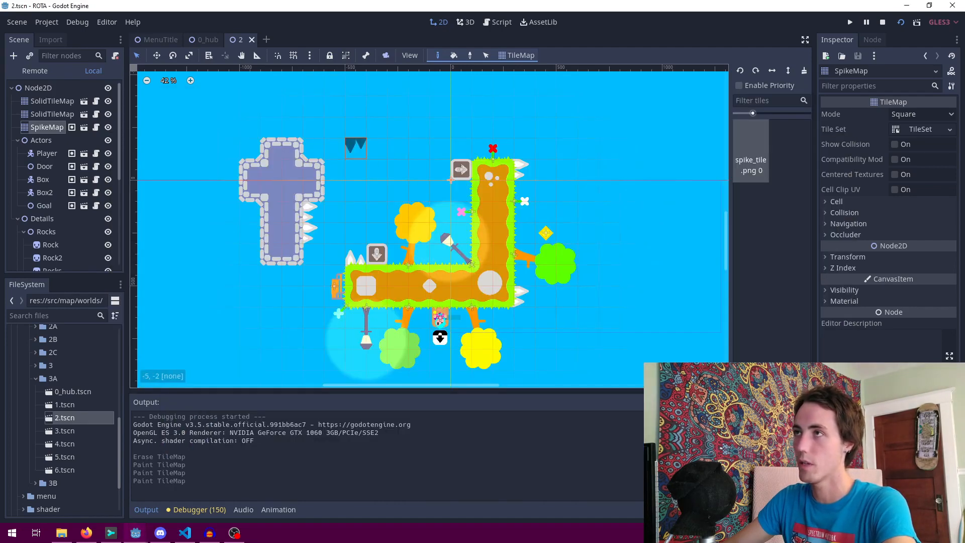
left_click(293, 129)
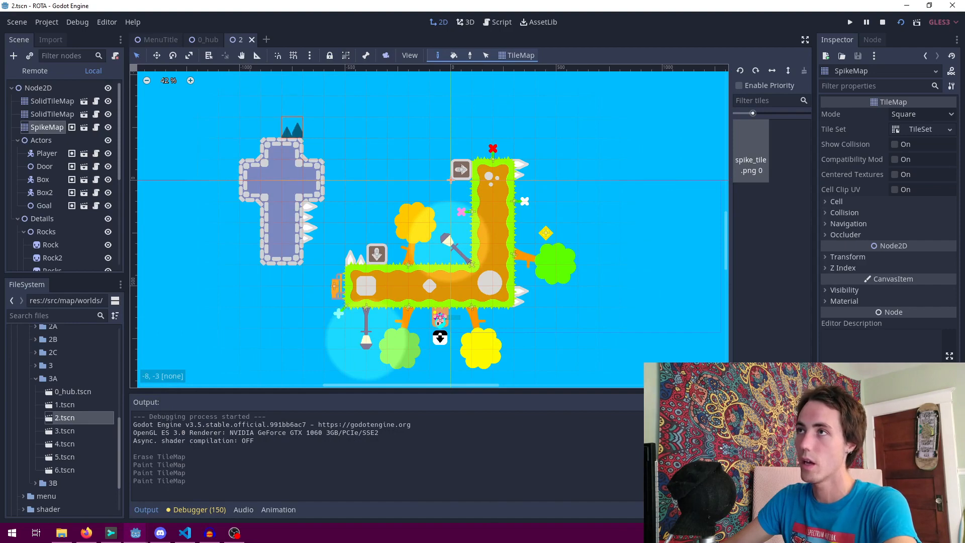
left_click(849, 22)
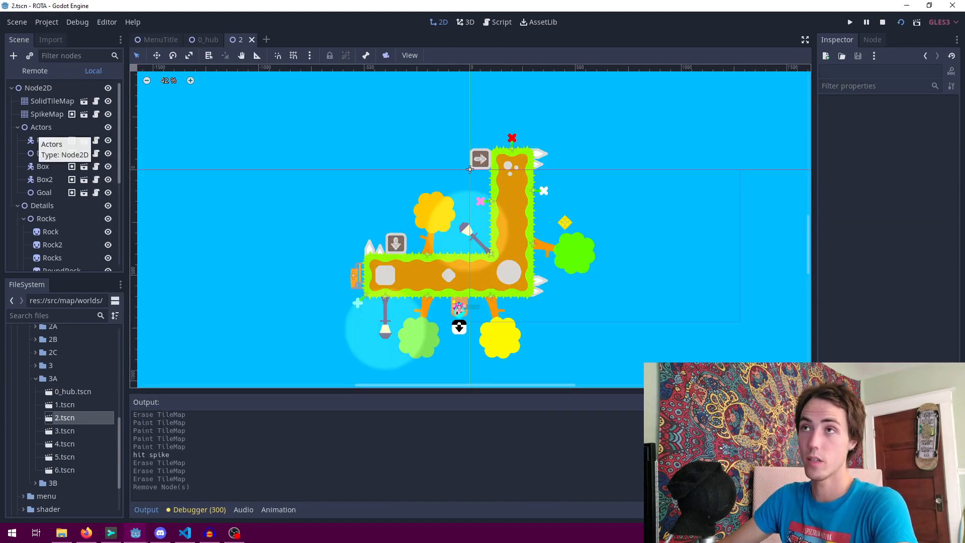
- Try new spots for the door, box and tree, then inspect the lamppost's -45° rotated transform
left_click(41, 126)
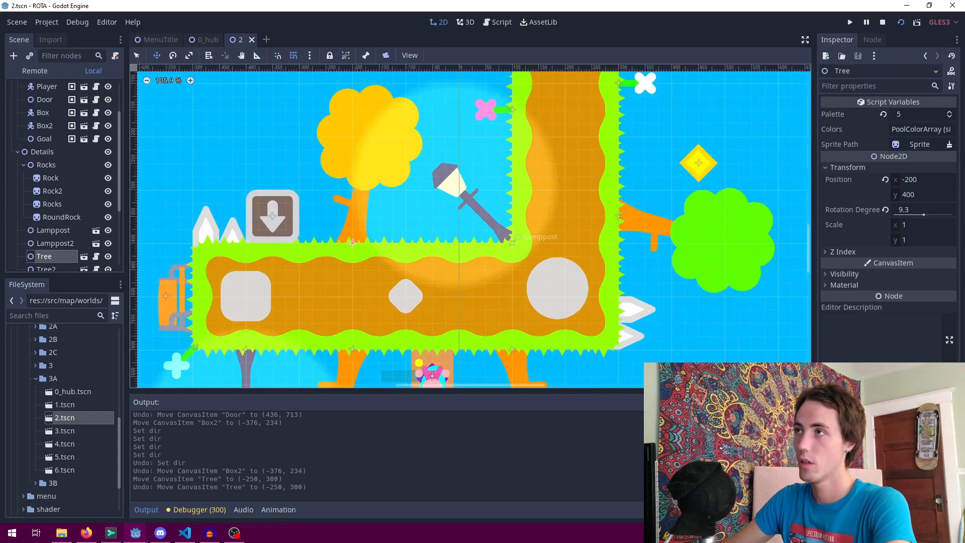
left_click(449, 184)
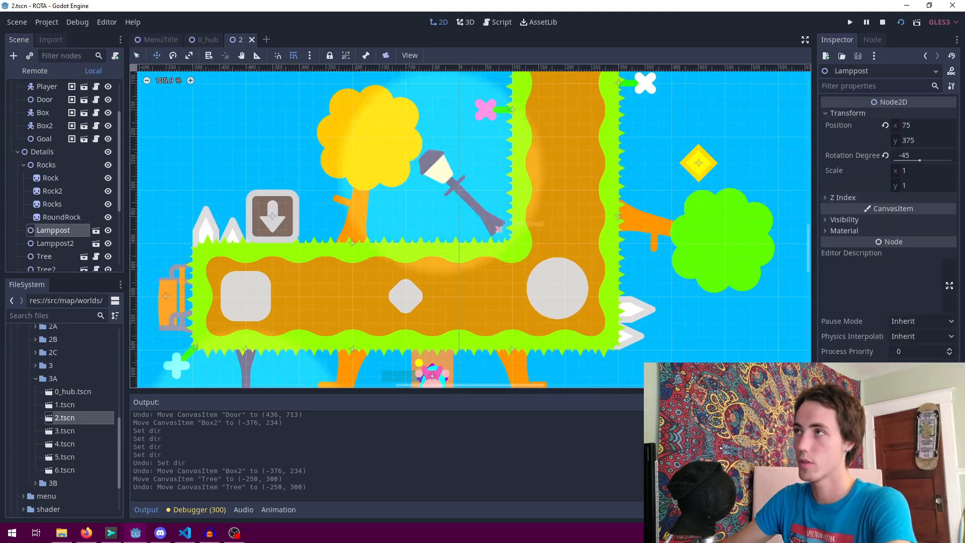